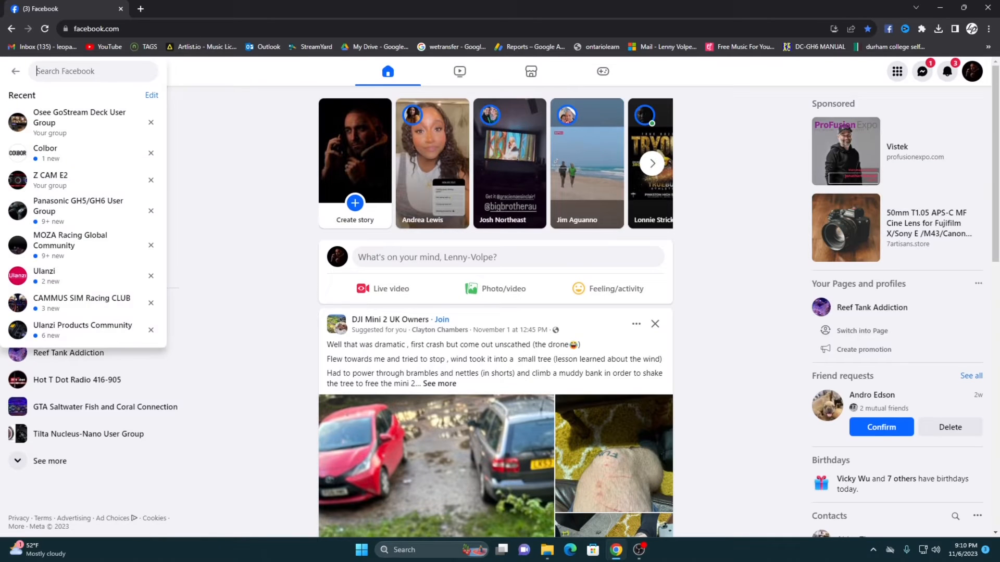
- Search Facebook for "OSEE" and open the Osee GoStream Deck User Group
type("OSEE")
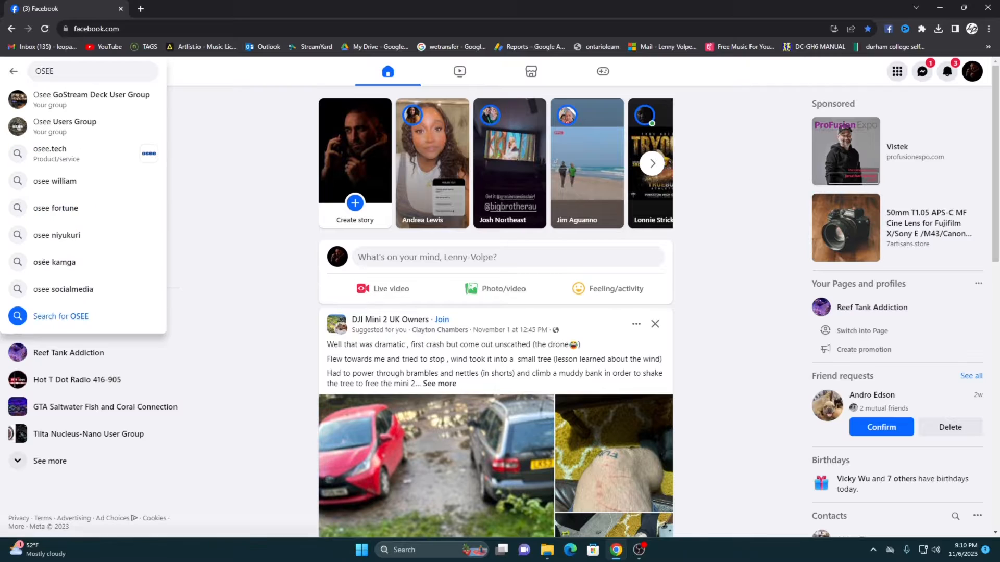
left_click(92, 99)
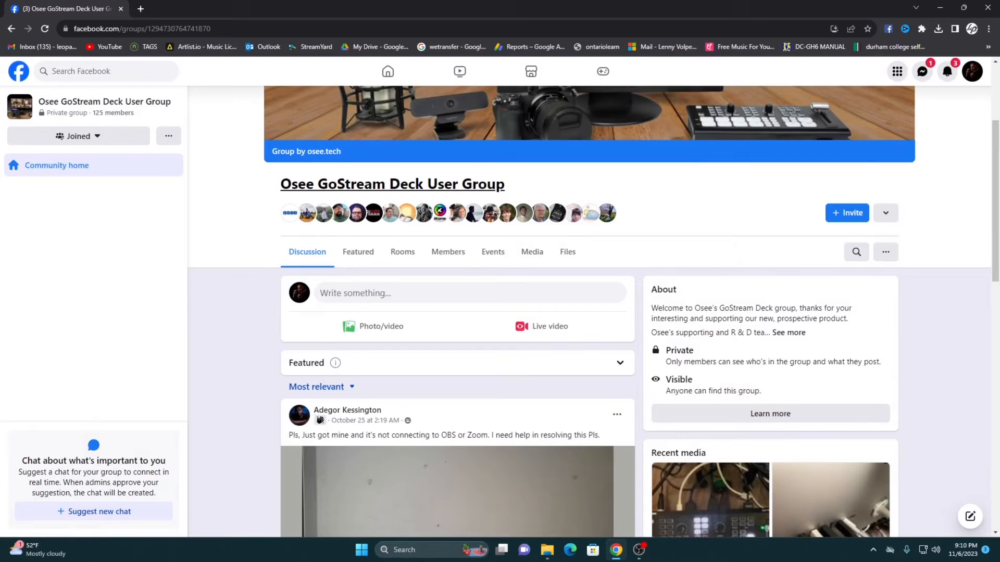
mouse_move(392, 184)
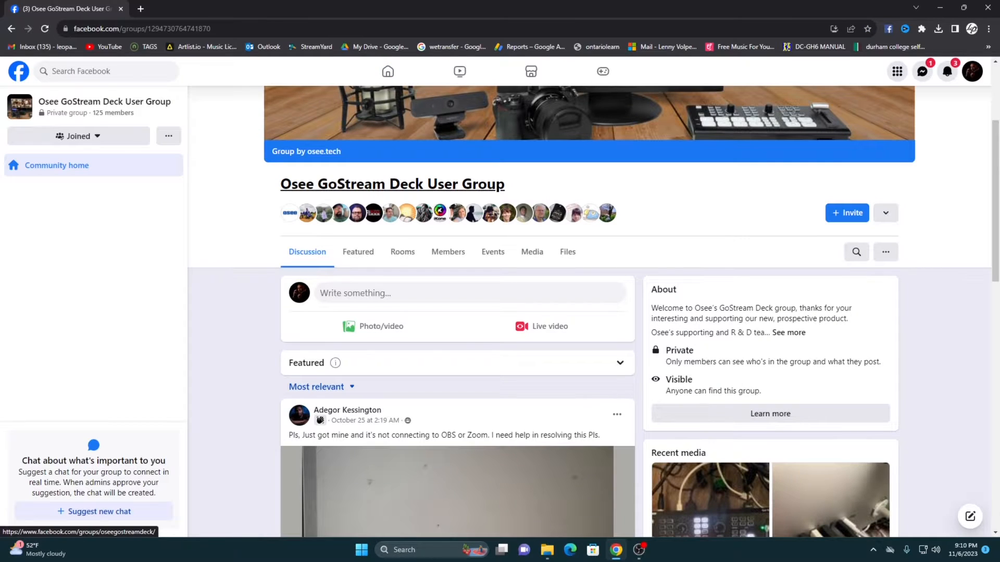
- Locate the v1.0.4 firmware release post and follow its osee-tech.com download link
scroll("down", 3)
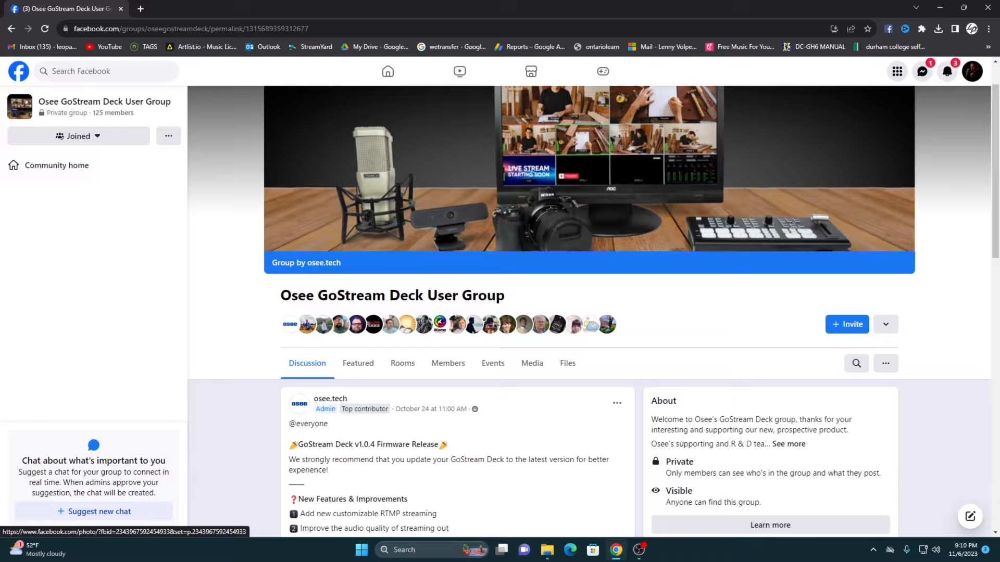
scroll("down", 3)
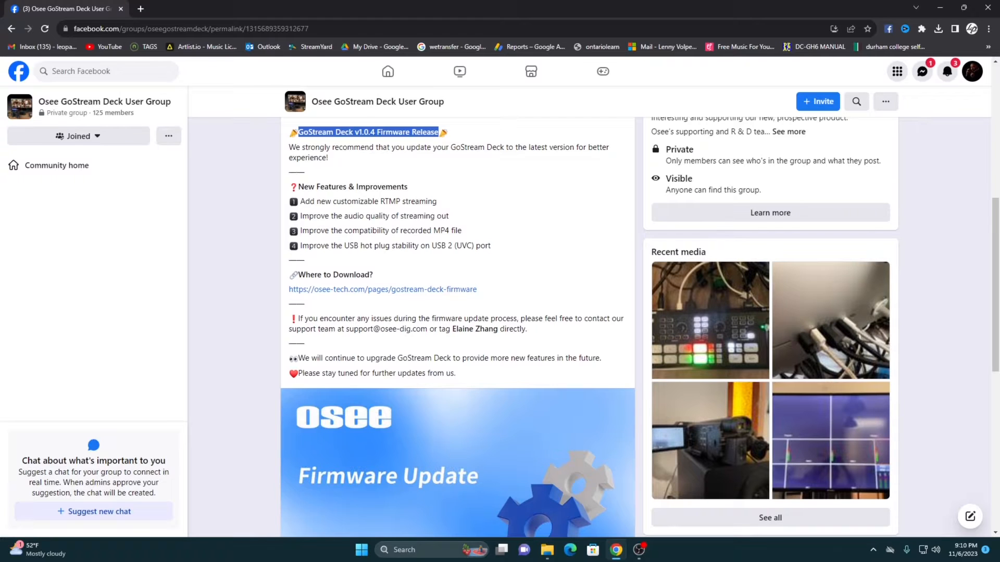
mouse_move(382, 289)
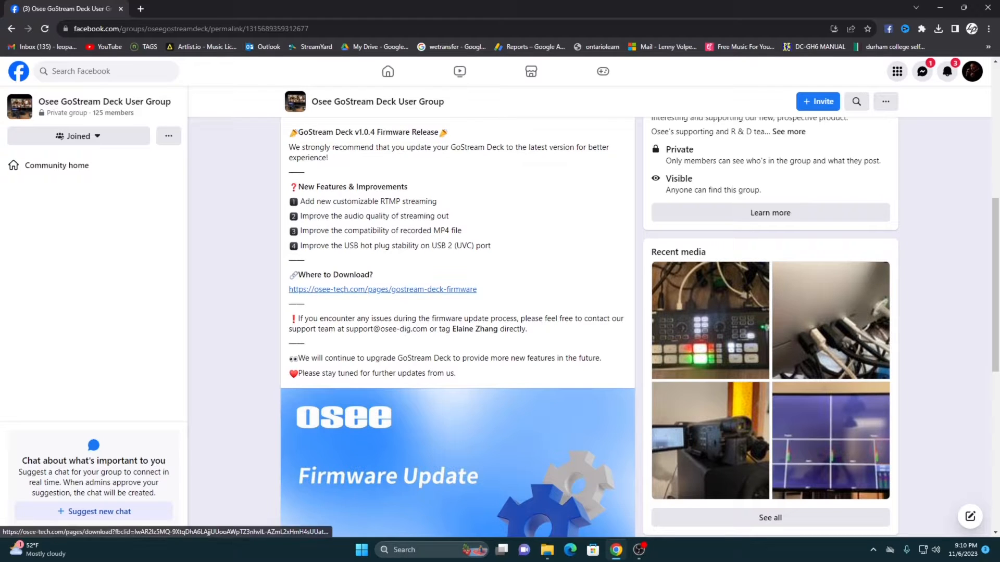
double_click(382, 289)
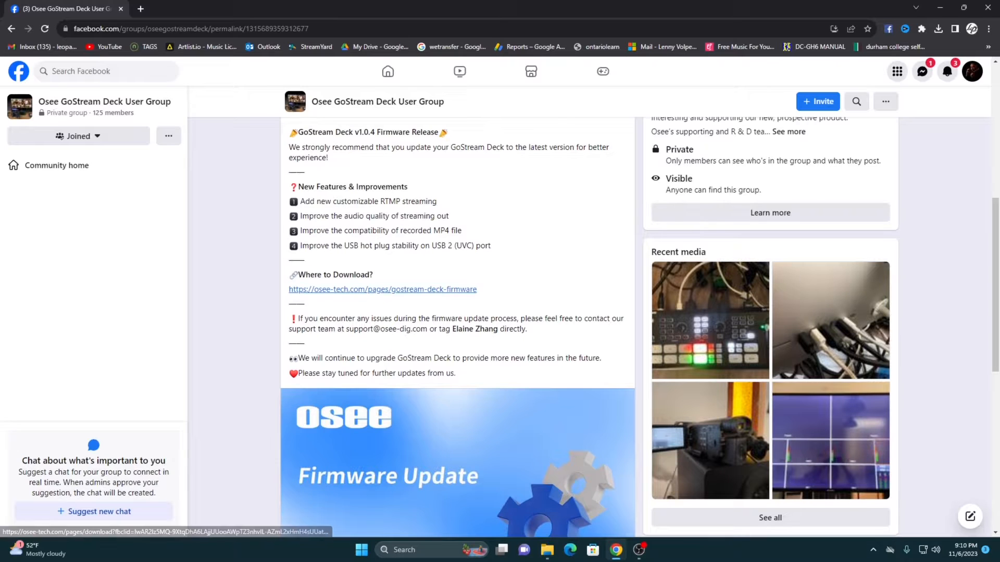
left_click(383, 288)
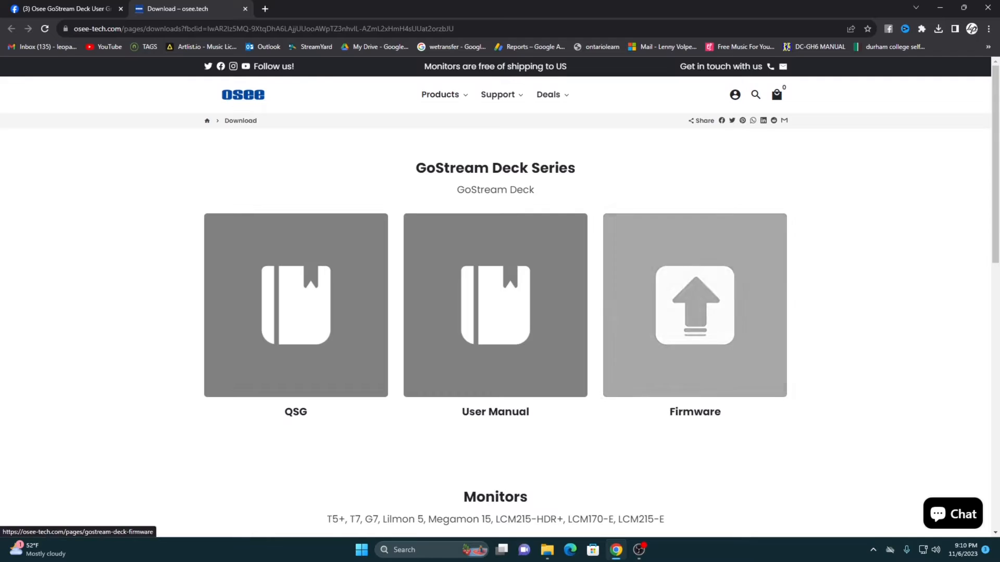
- Review the v1.0.4 release notes and update steps, then start the Firmware Download
left_click(694, 305)
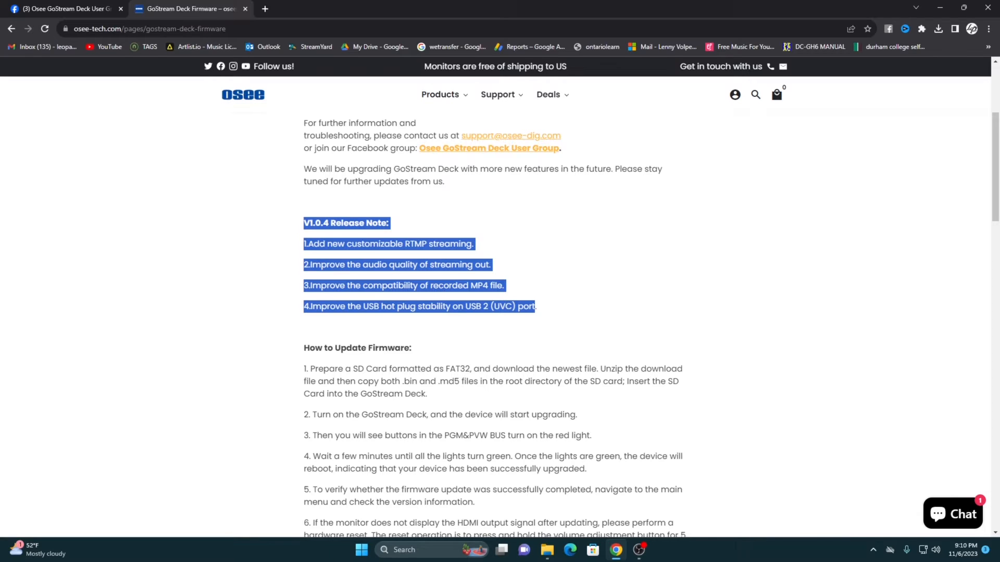
scroll("down", 3)
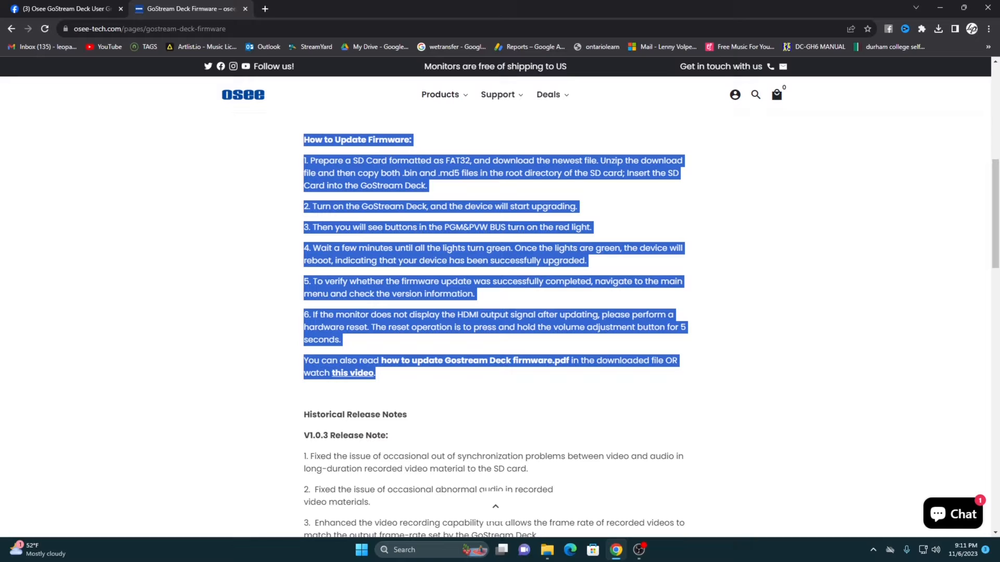
scroll("down", 3)
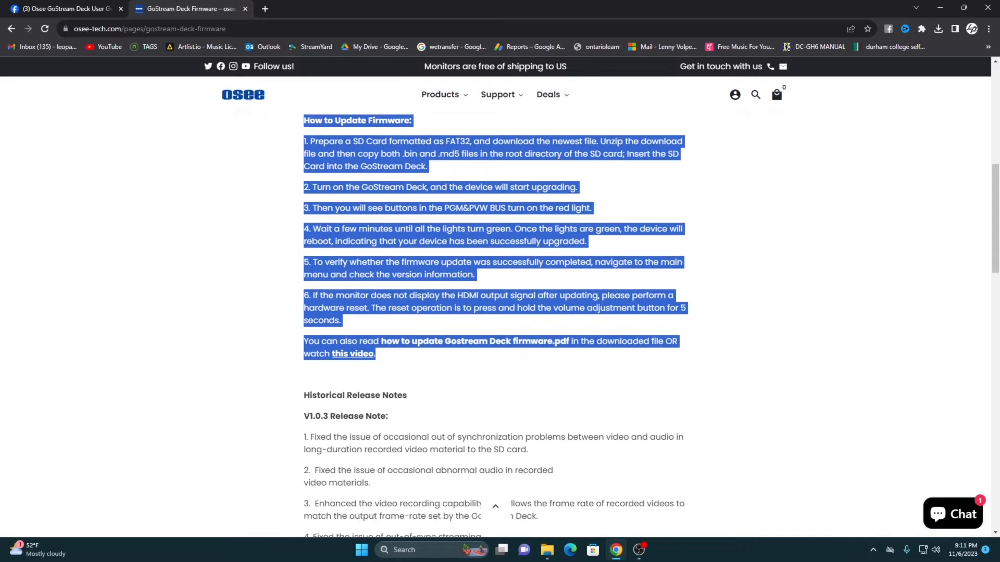
scroll("down", 3)
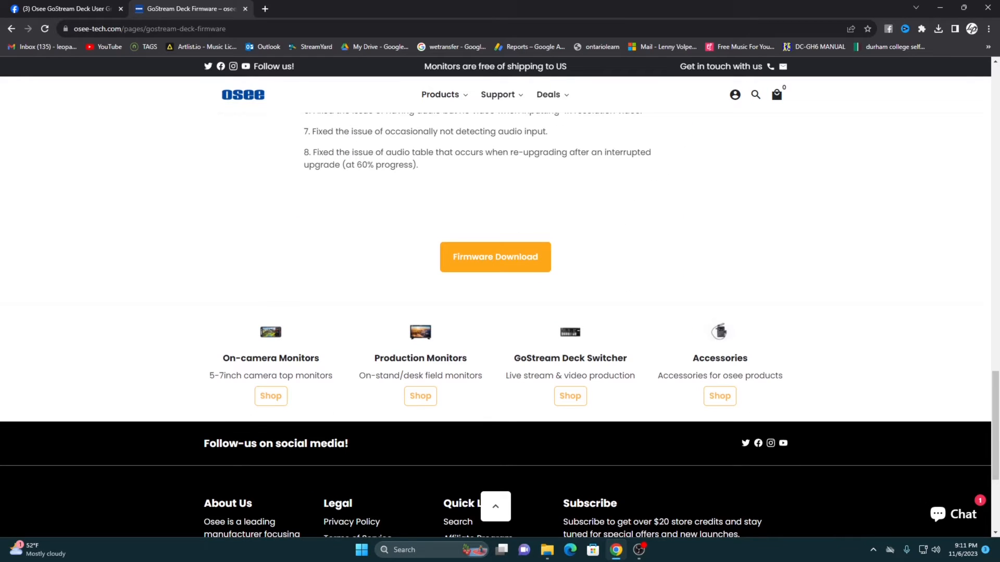
left_click(495, 257)
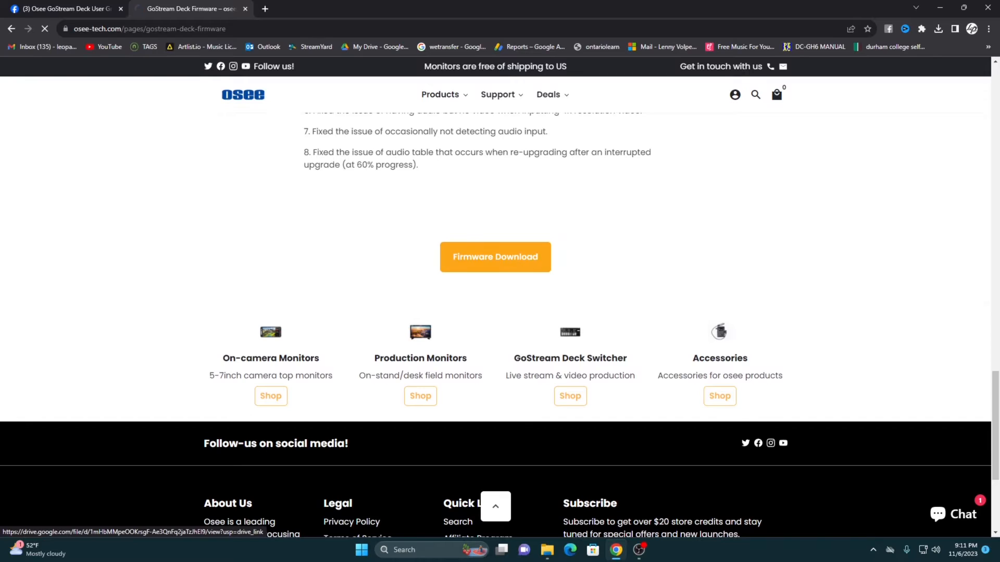
- Download hdmi_switch_update_v1.0.4_20231022_1455.zip, confirming Download anyway, and show it in its folder
left_click(495, 257)
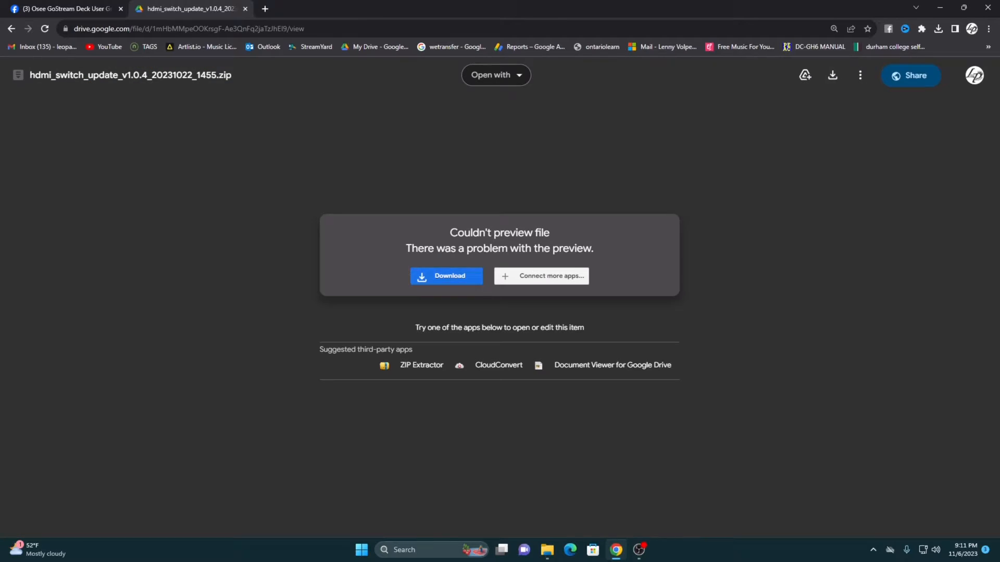
left_click(446, 276)
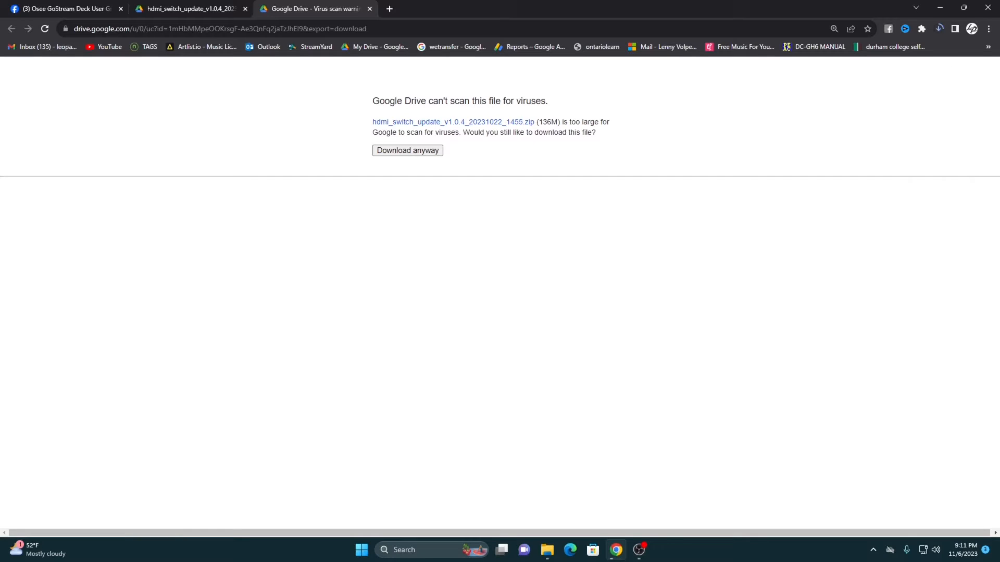
left_click(408, 150)
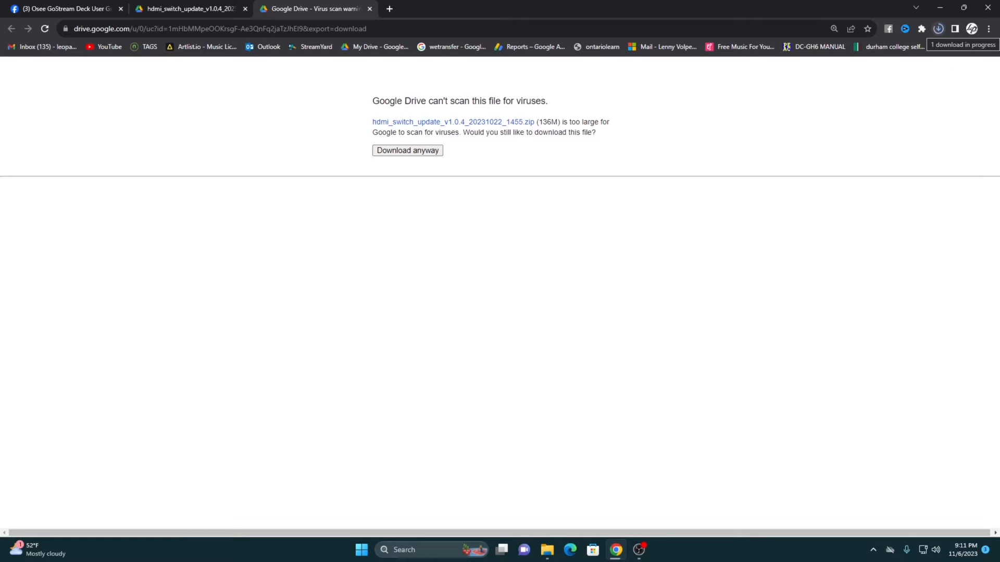
left_click(939, 29)
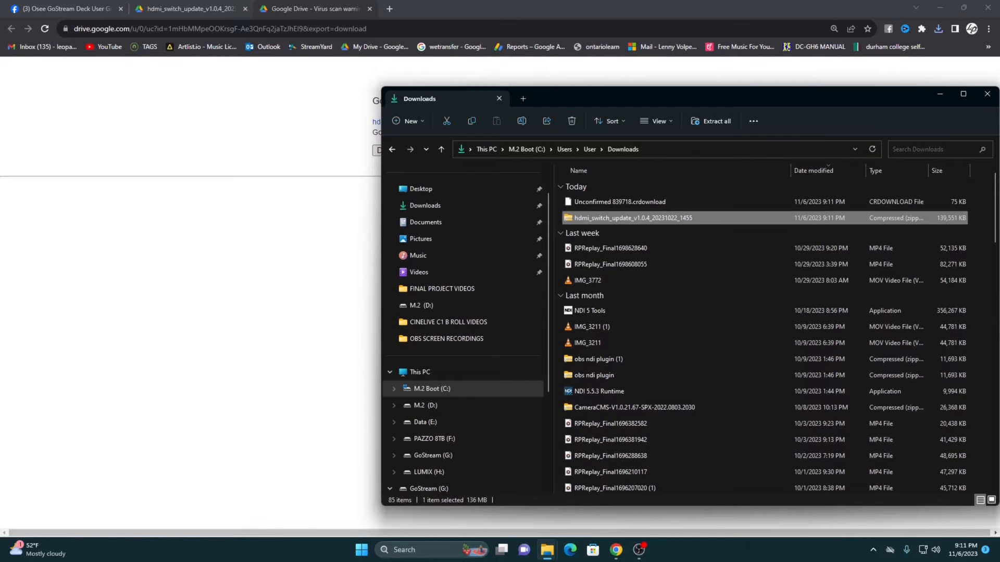
- Open the firmware zip to reveal the GO_STREAM_DECK v1.0.4 .bin and .md5 files
double_click(633, 217)
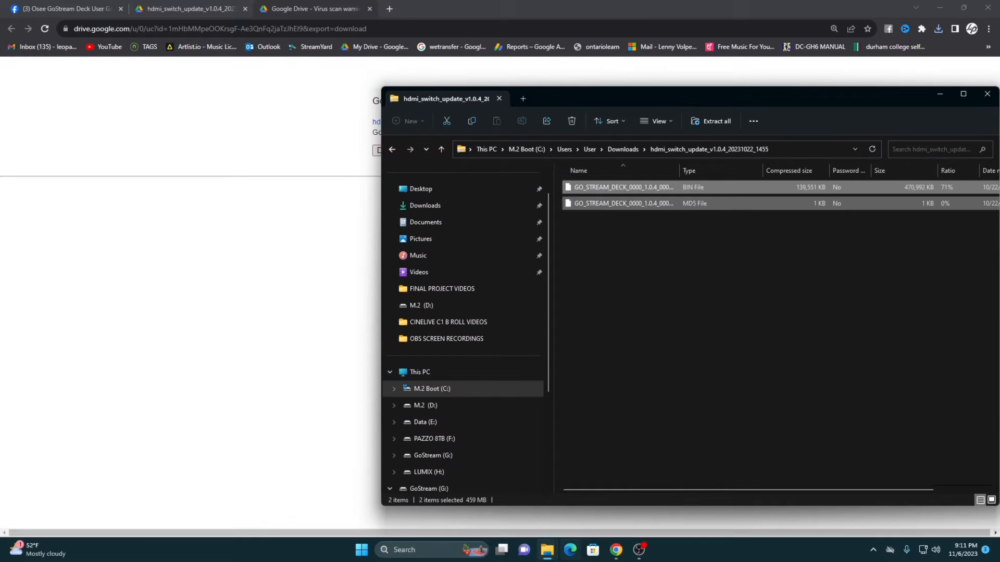